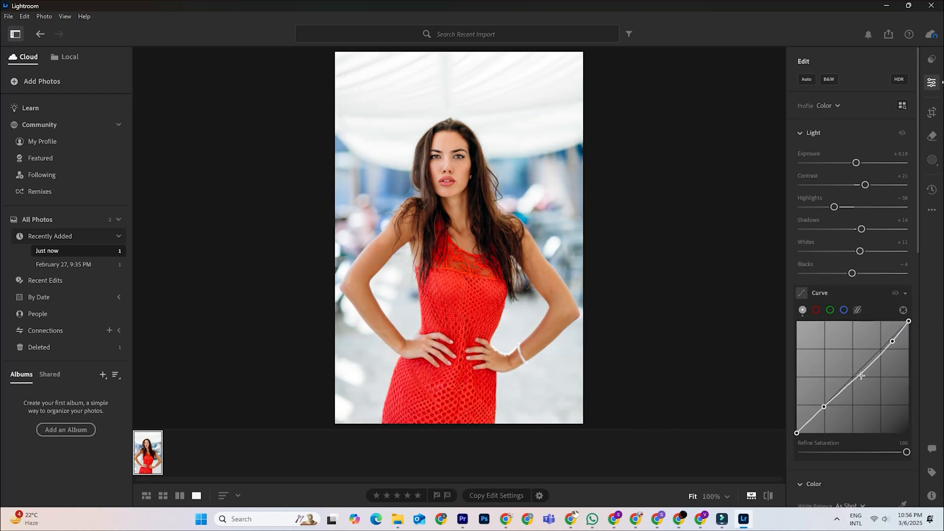
Import the teal-dress harbour portrait as a second photo into the Lightroom library
scroll(down, 3)
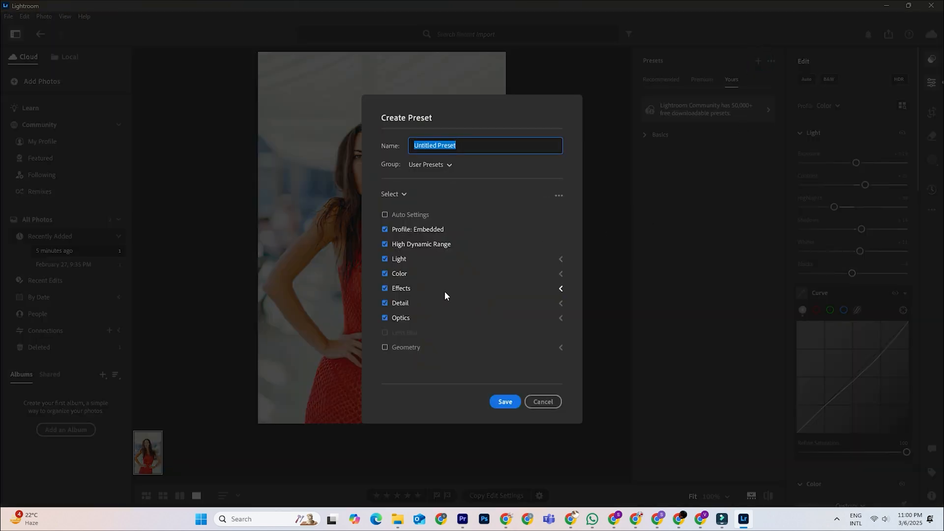
click(384, 347)
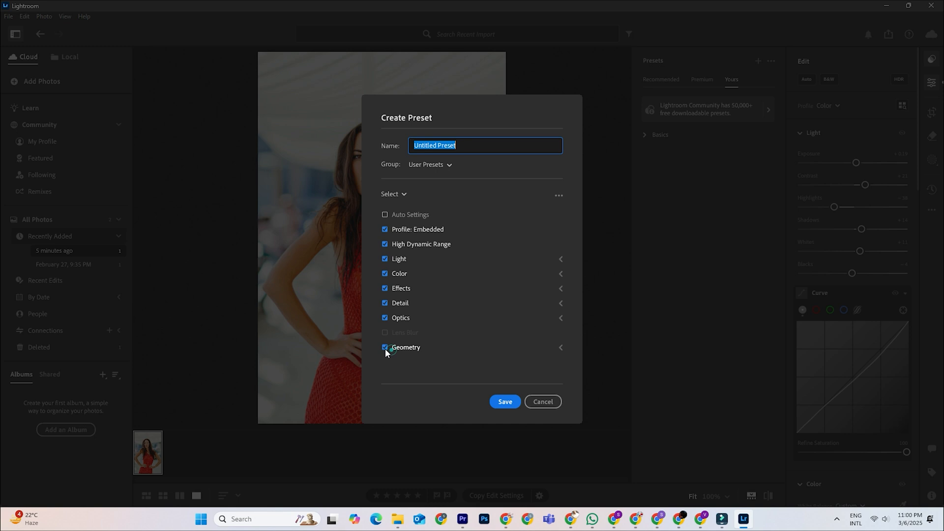
click(384, 214)
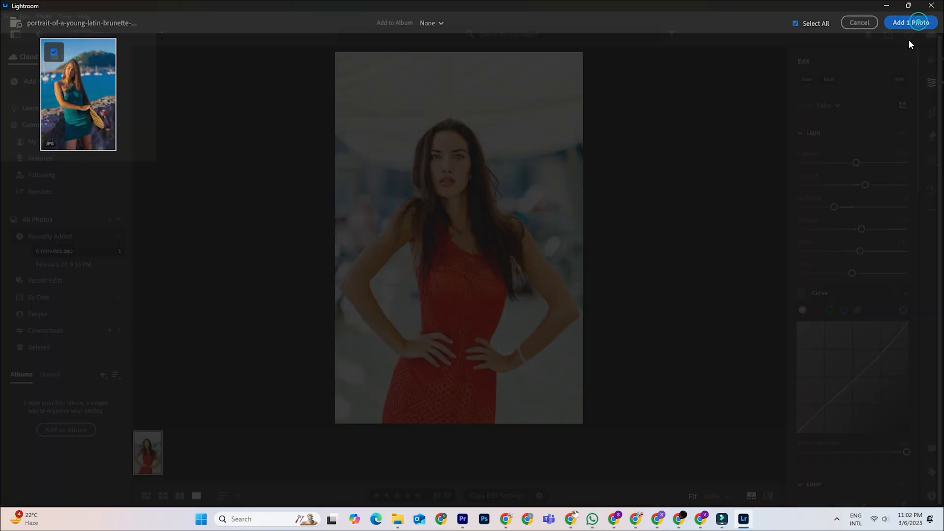
click(910, 22)
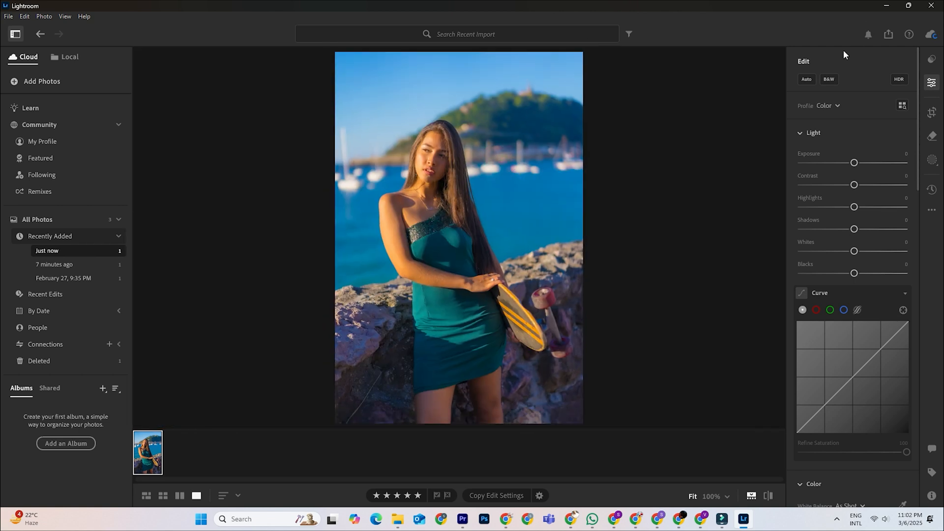
click(931, 58)
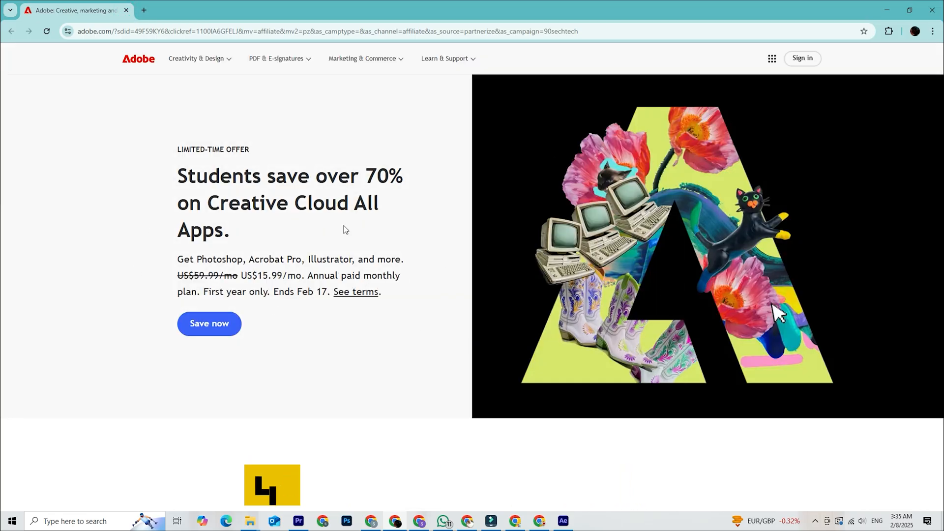
Reach the account sign-up form, then start the Lightroom free trial from the product catalog
click(801, 58)
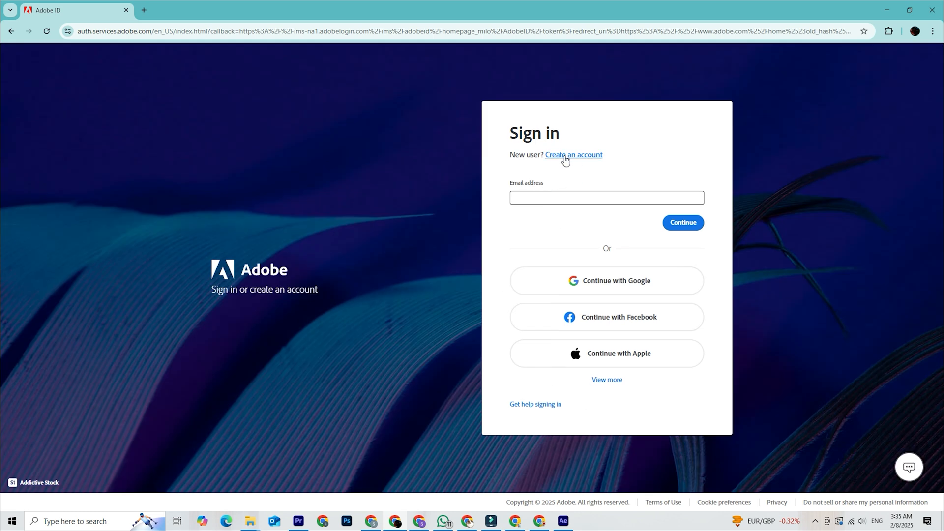
click(572, 154)
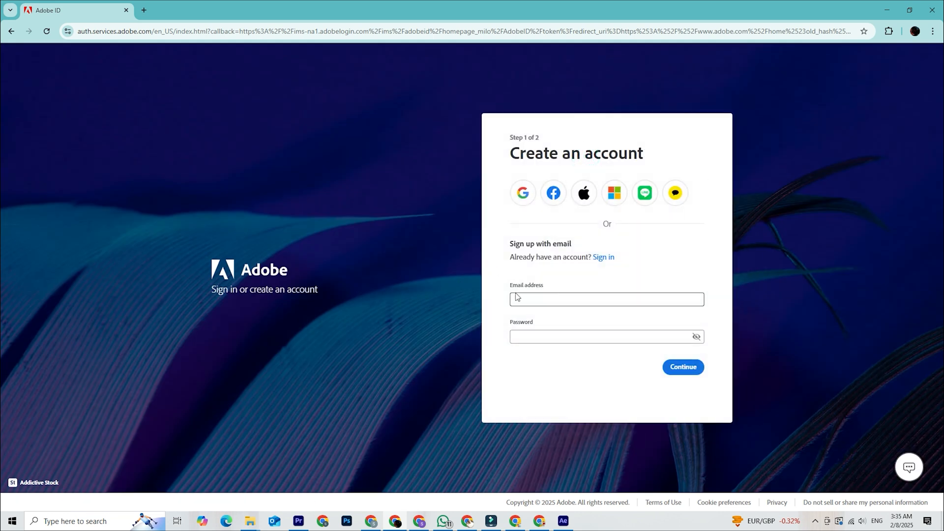
text(add)
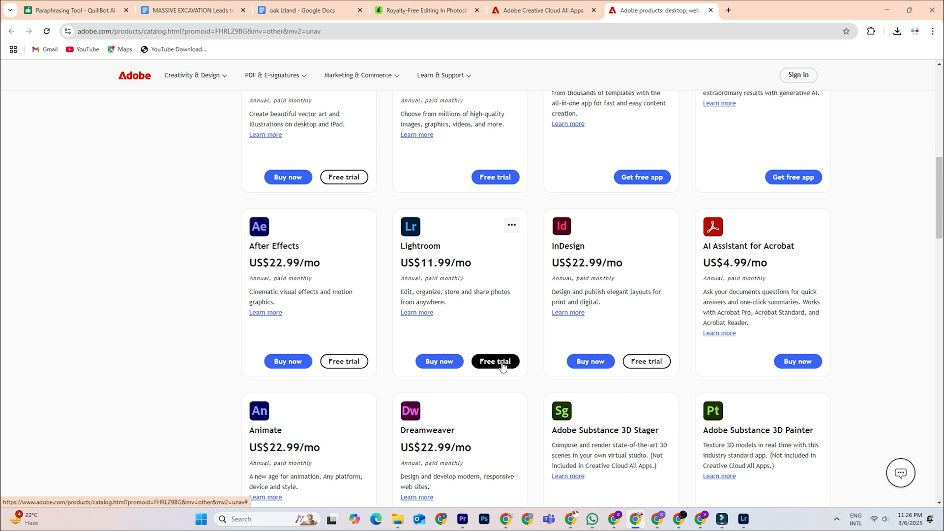
click(494, 361)
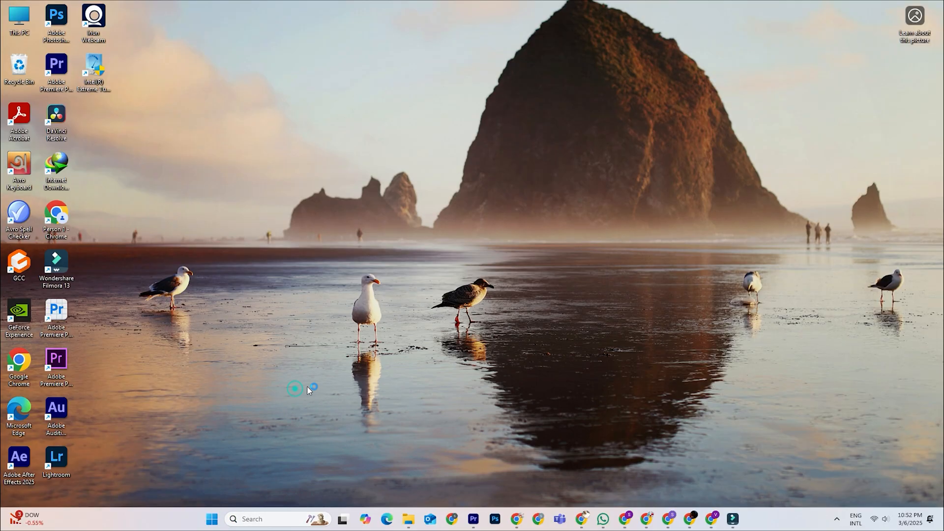
Launch Lightroom from the desktop shortcut with the red-dress portrait loaded
double_click(55, 457)
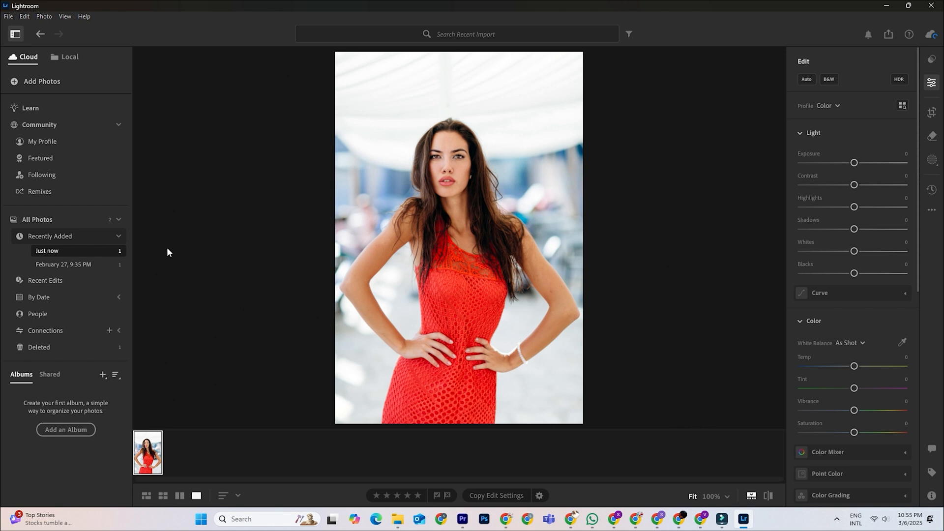
Adjust Light, Curve and the shadows colour-grading wheel on the red-dress portrait
click(806, 79)
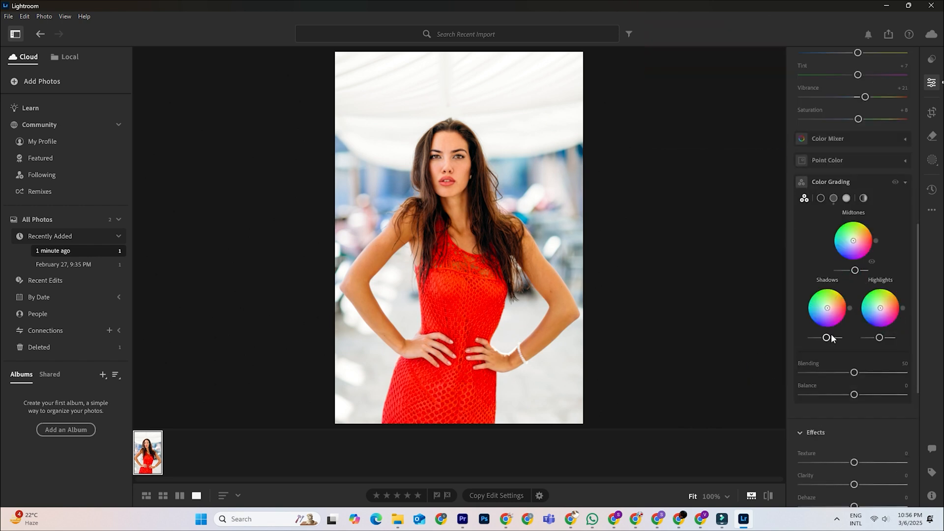
drag(879, 308, 879, 307)
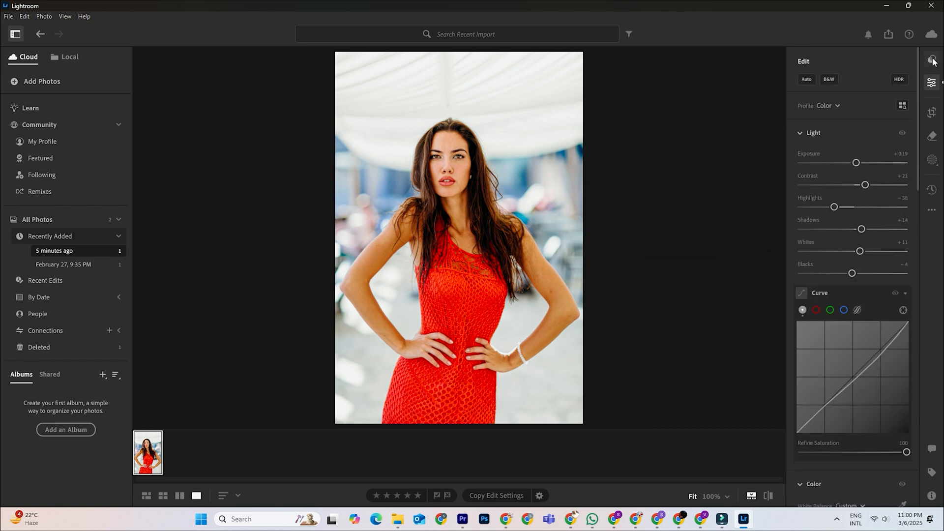
Save the edits, geometry included, as a preset named 'Own Preset' in User Presets
click(932, 58)
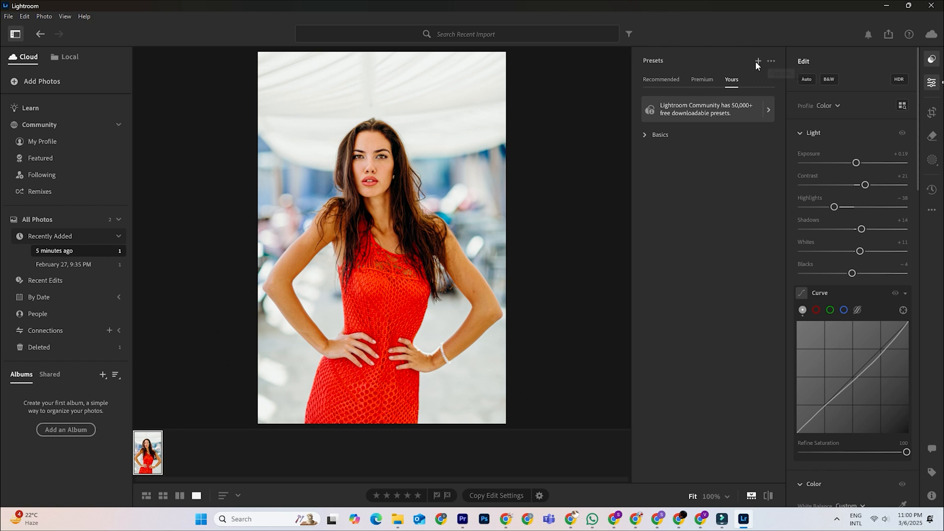
click(758, 61)
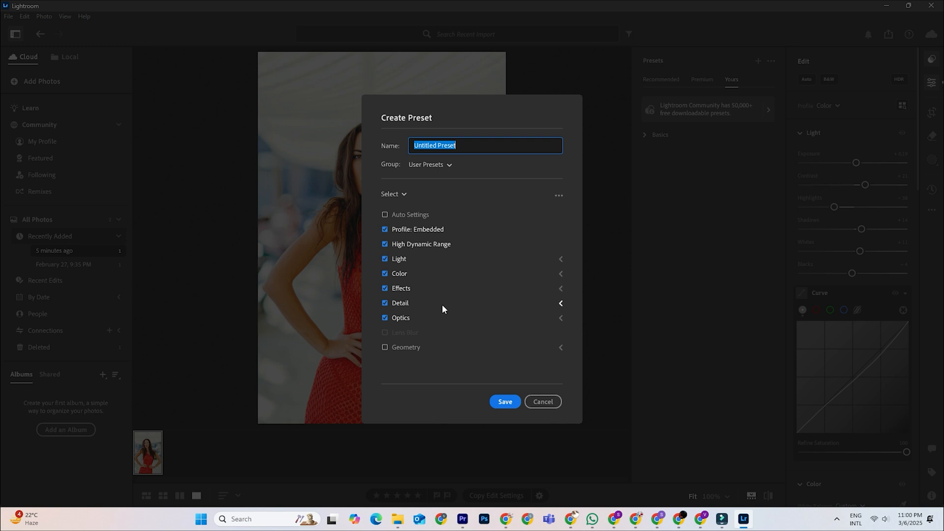
click(384, 347)
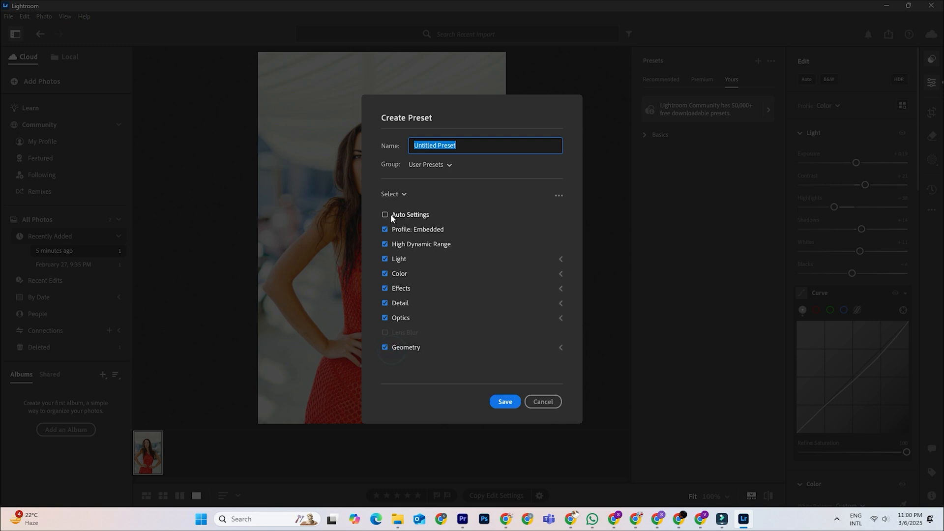
text(Own Preset)
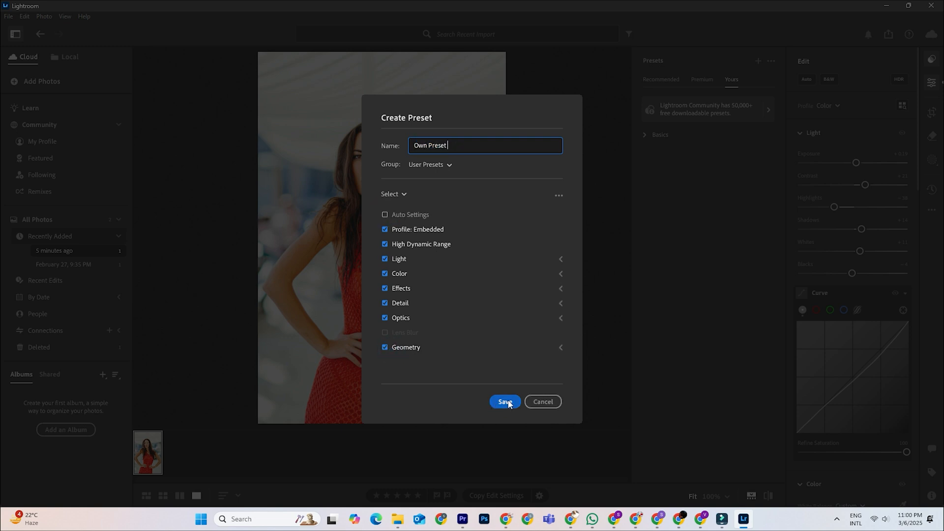
click(504, 401)
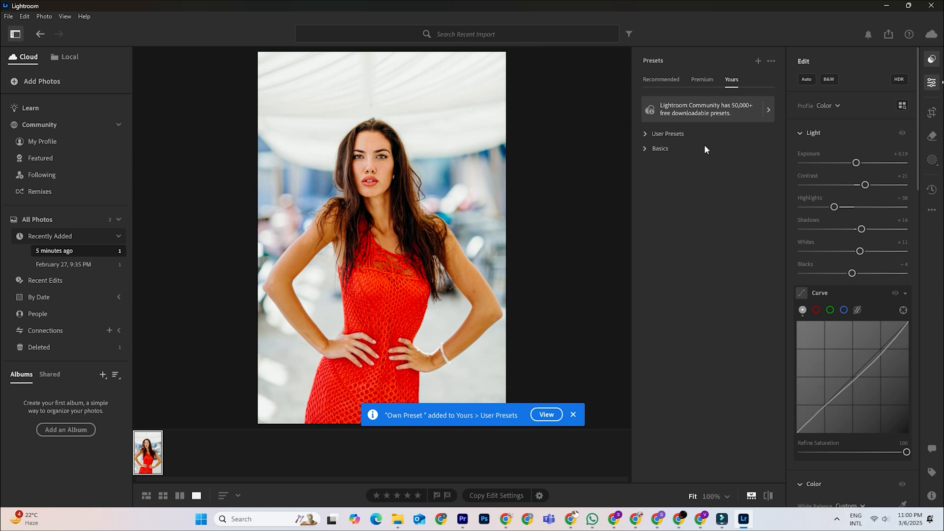
Apply Own Preset from User Presets to the red-dress portrait at an amount of about 131
click(660, 78)
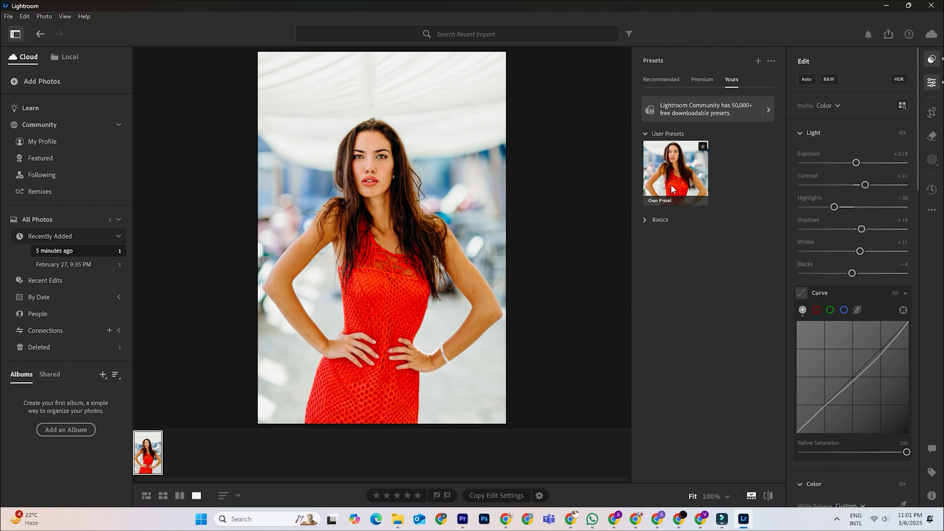
click(645, 219)
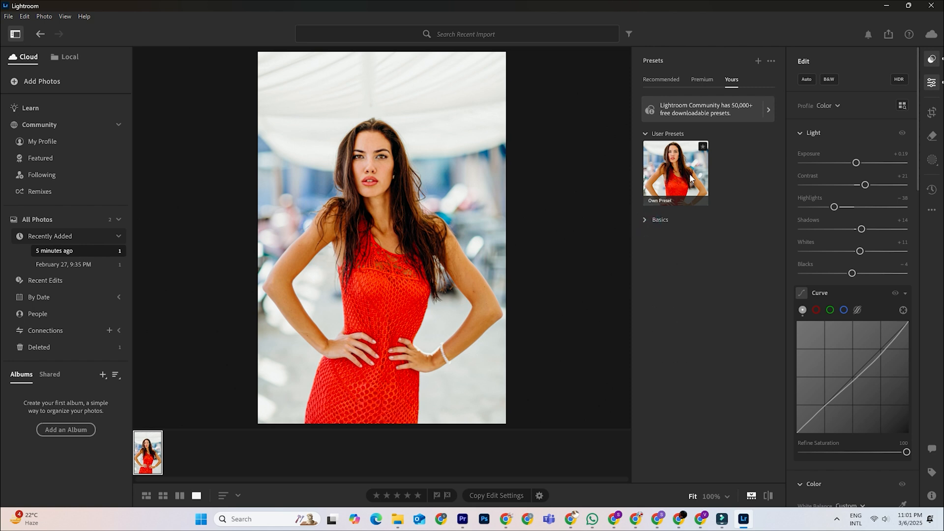
mouse_move(691, 209)
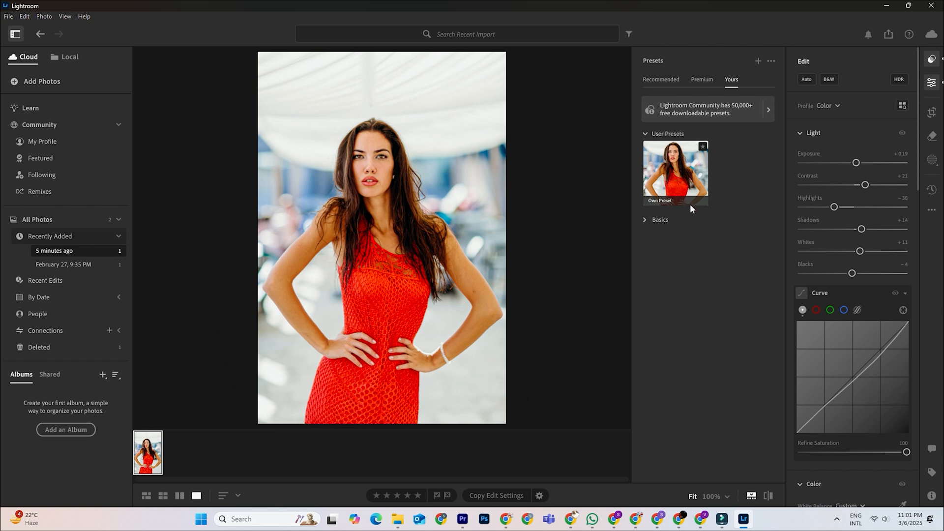
mouse_move(696, 192)
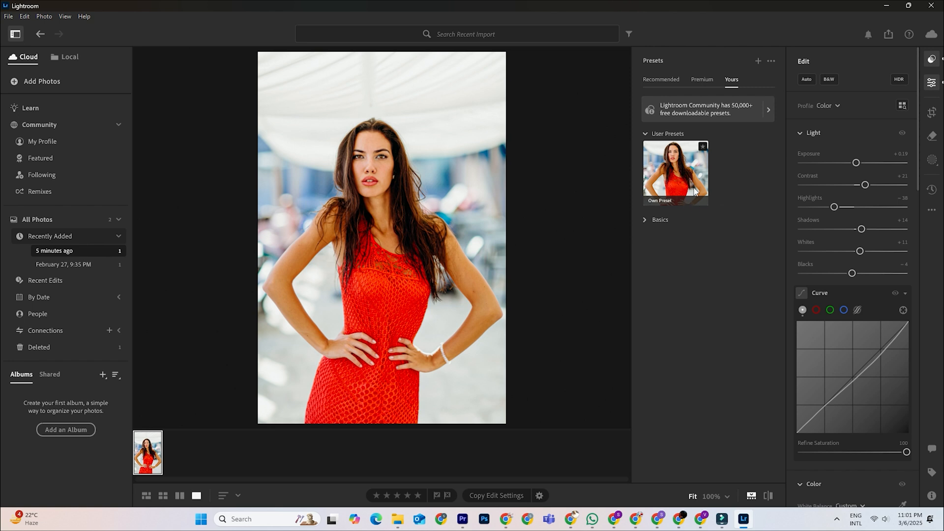
click(674, 173)
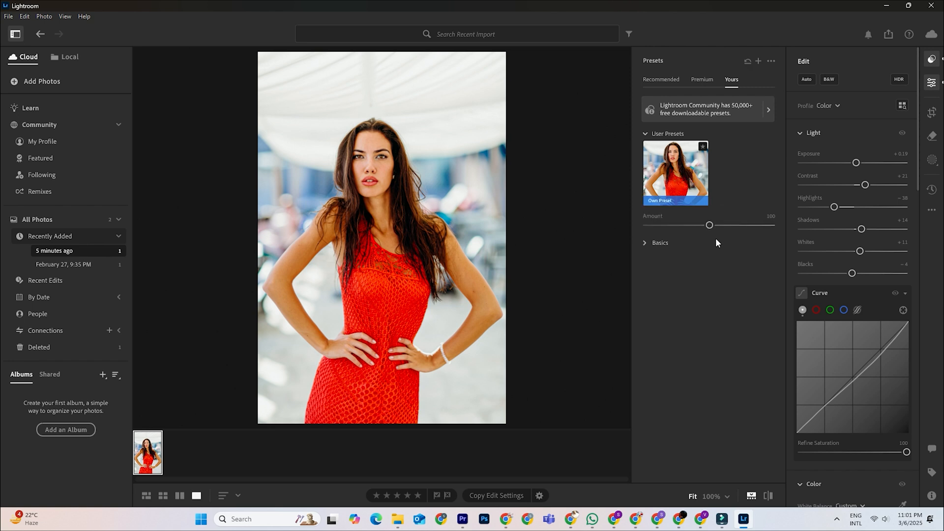
drag(708, 224, 728, 224)
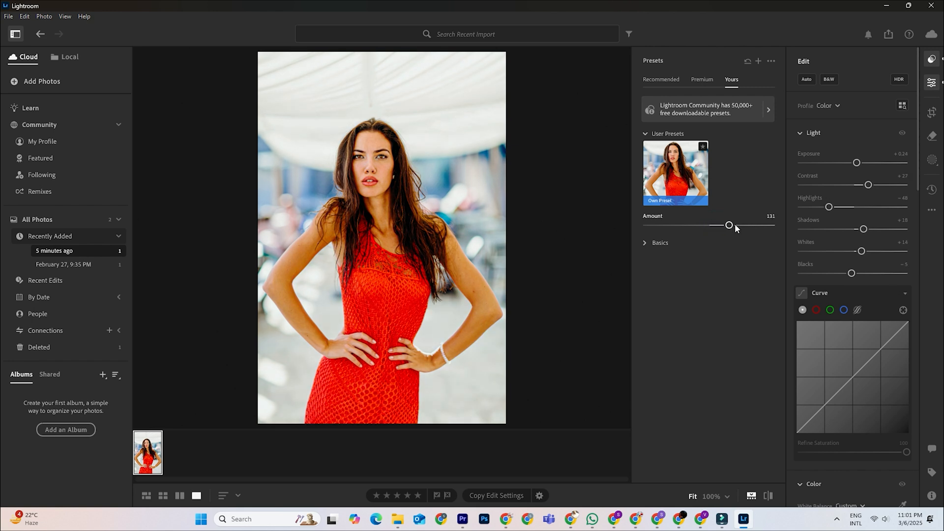
drag(728, 224, 733, 224)
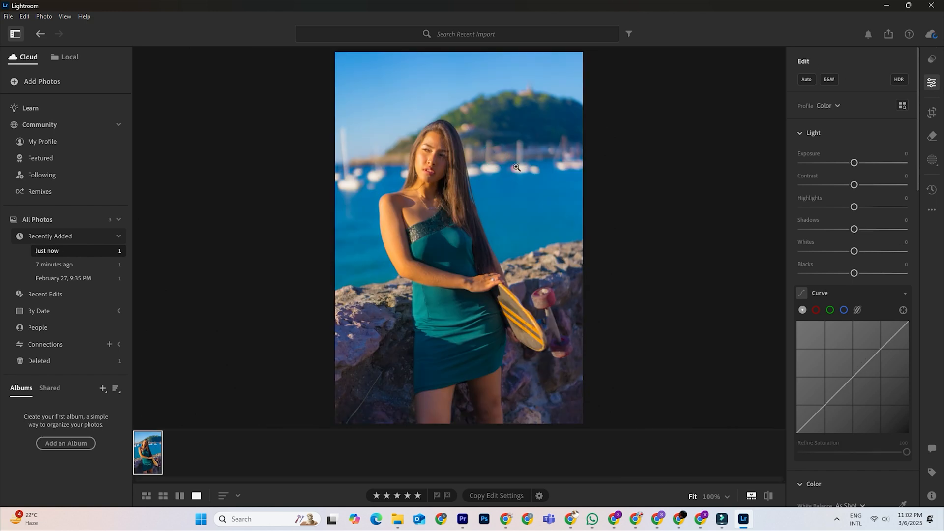
Apply Own Preset to the teal-dress portrait and settle its amount at about 74
click(932, 60)
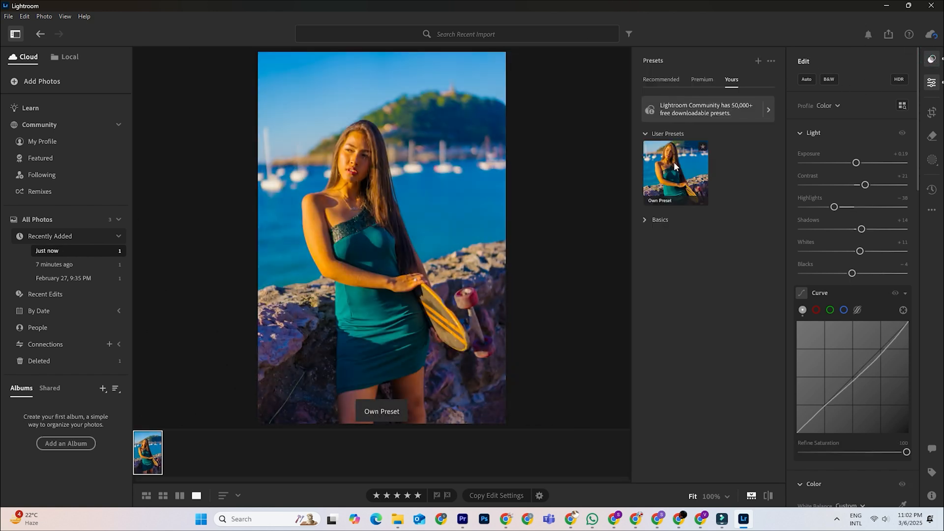
click(674, 173)
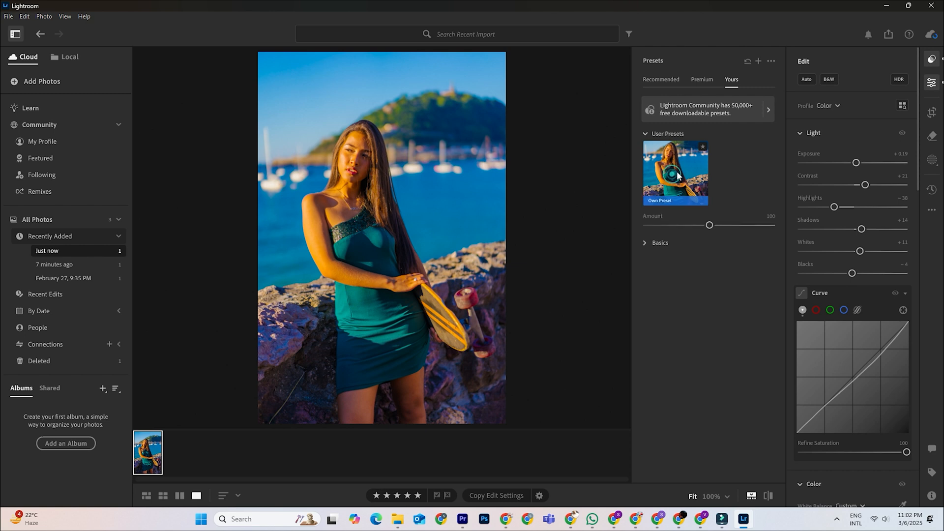
drag(709, 224, 735, 224)
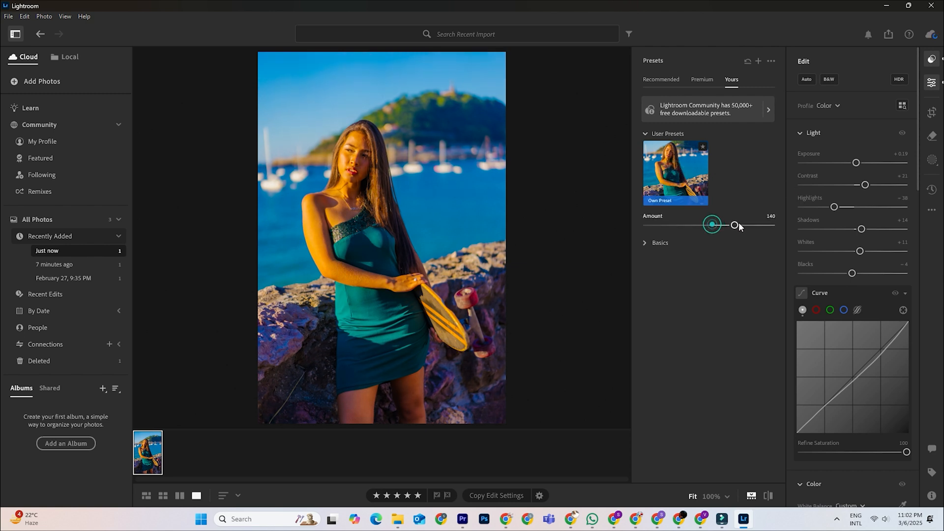
drag(735, 225, 692, 224)
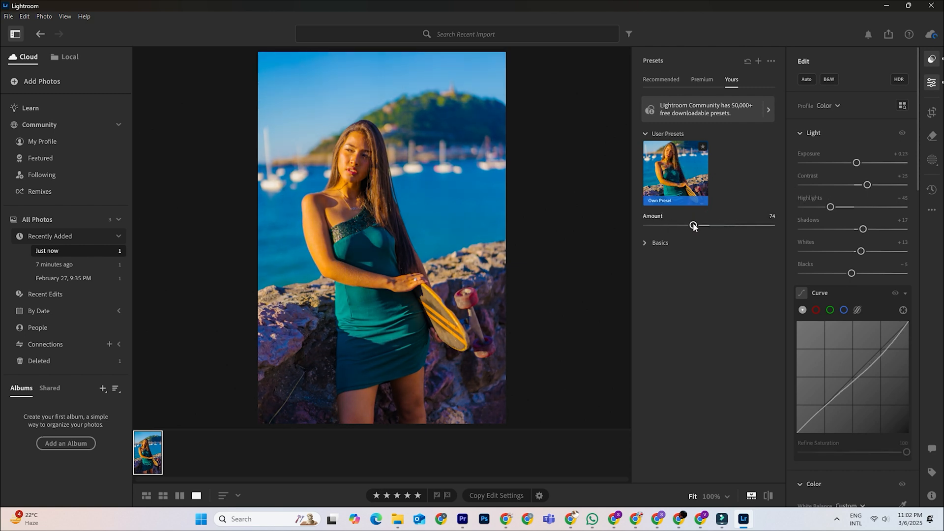
drag(692, 225, 717, 225)
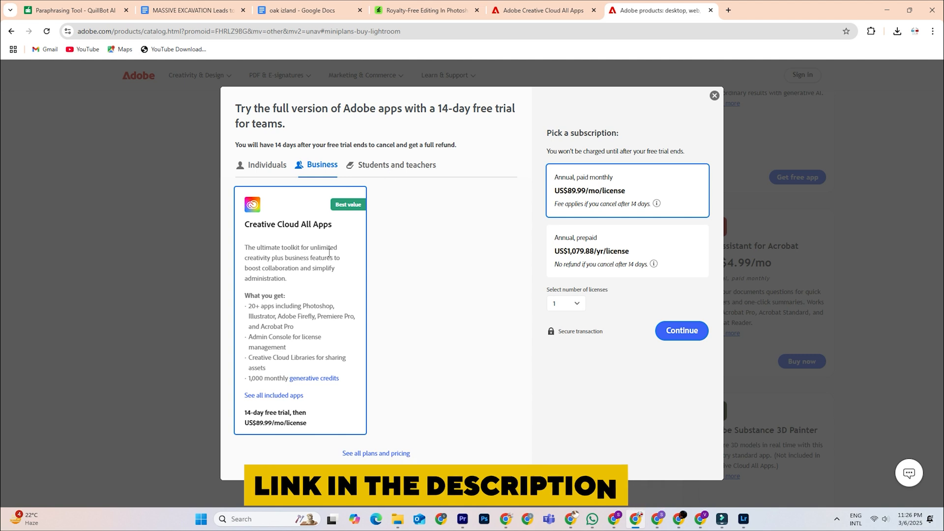
Review the 14-day free trial subscription options on adobe.com
click(681, 331)
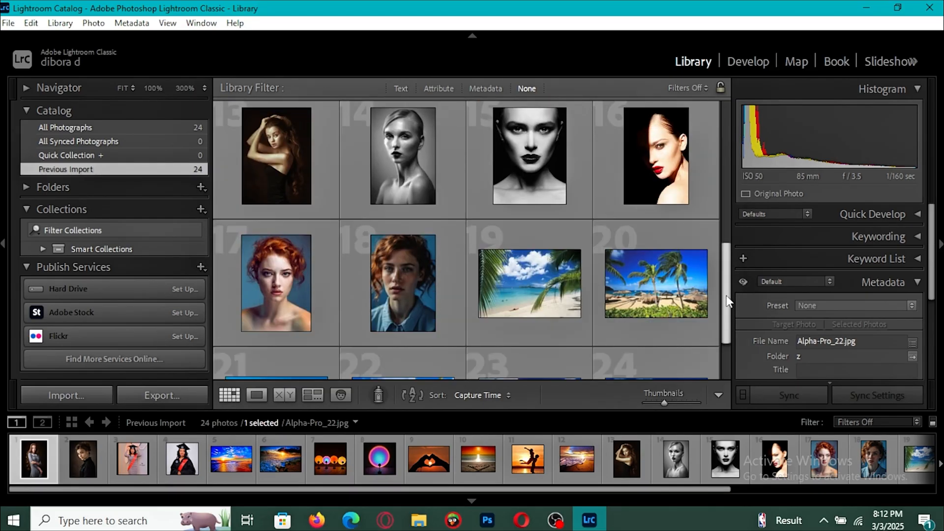
scroll(down, 3)
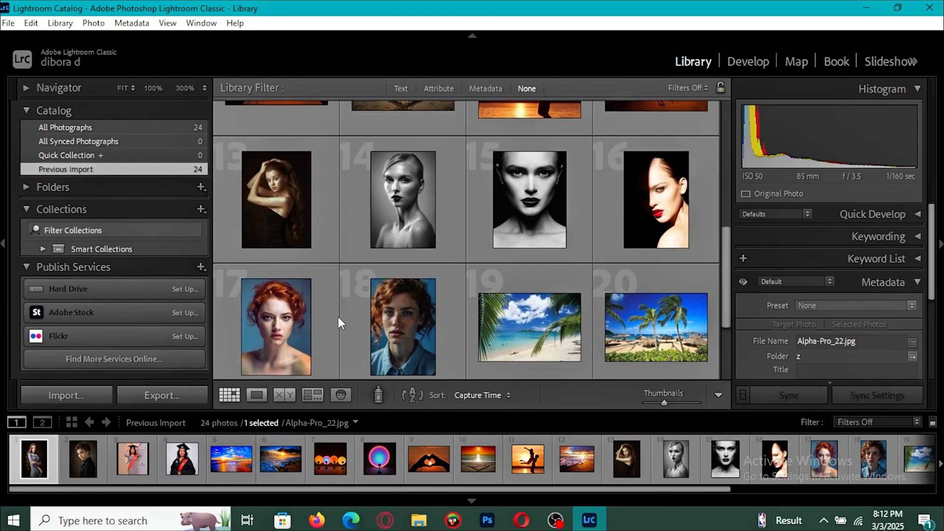